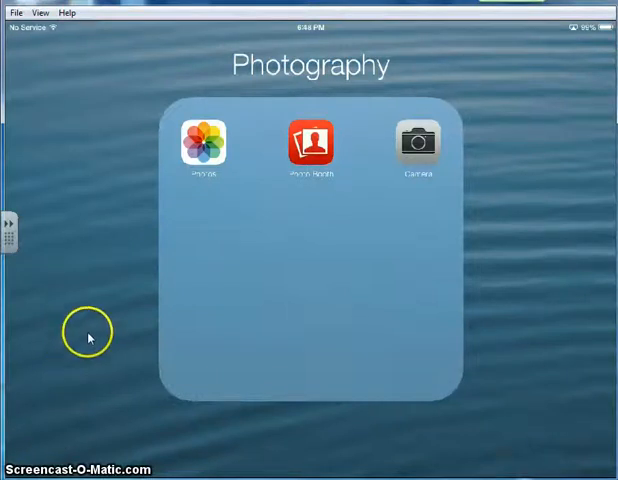
{"action": "mouse_move", "coordinate": [196, 222]}
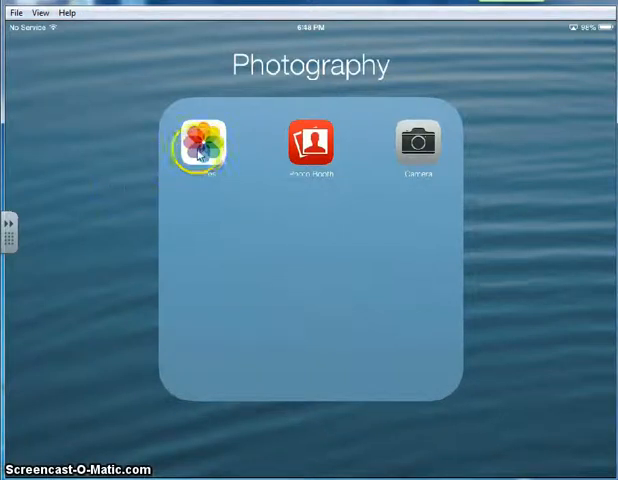
Step: Launch the Photos app from the Photography folder on the iPad
{"action": "left_click", "coordinate": [200, 144]}
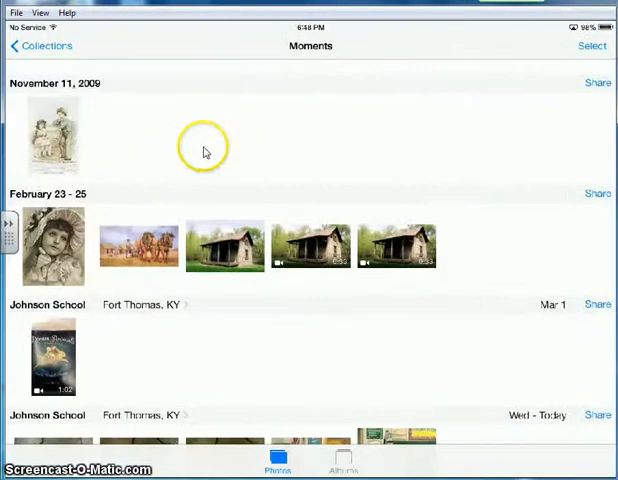
{"action": "mouse_move", "coordinate": [316, 400]}
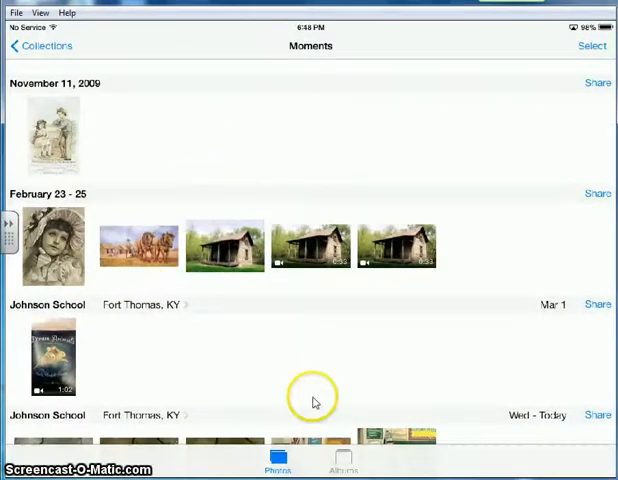
{"action": "mouse_move", "coordinate": [344, 456]}
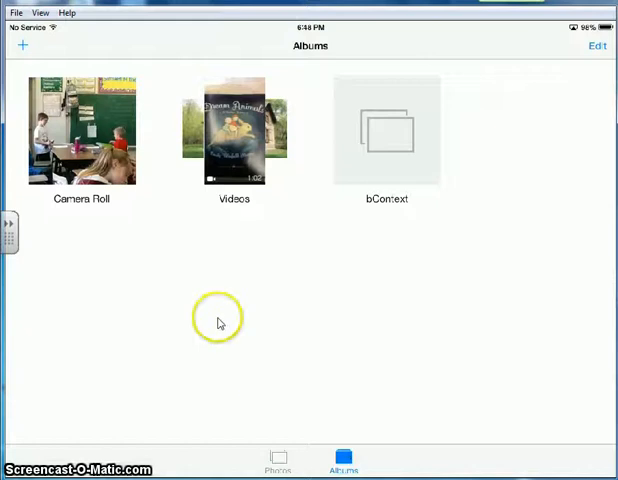
{"action": "mouse_move", "coordinate": [22, 46]}
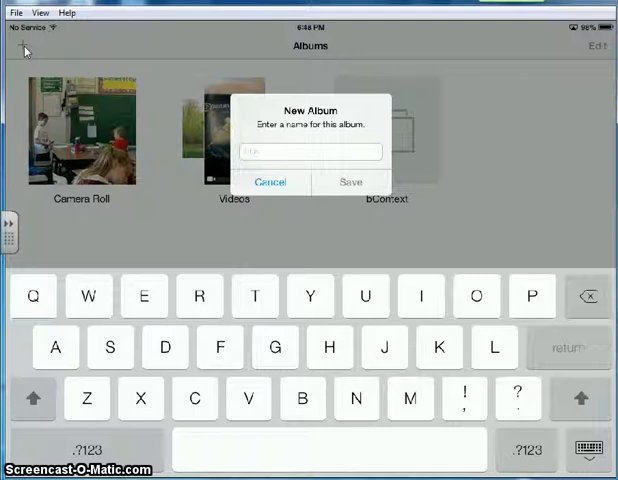
Step: Name the new album 'Title of book' and save it to the Albums list
{"action": "type", "text": "Title"}
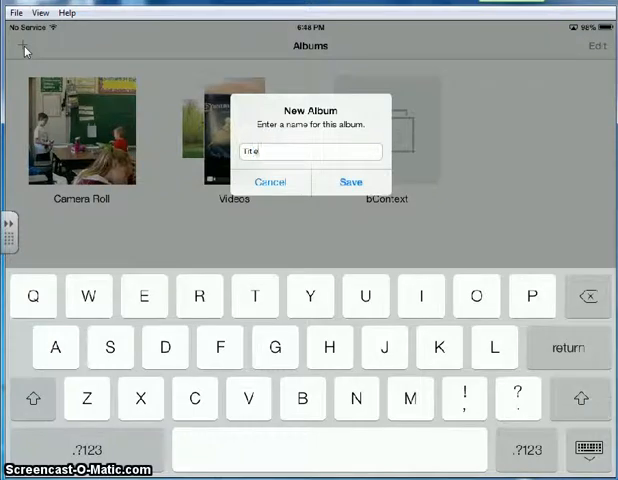
{"action": "type", "text": "of book"}
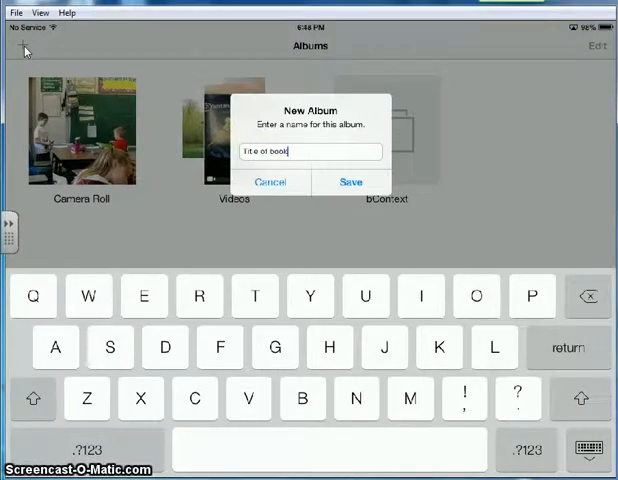
{"action": "left_click", "coordinate": [272, 180]}
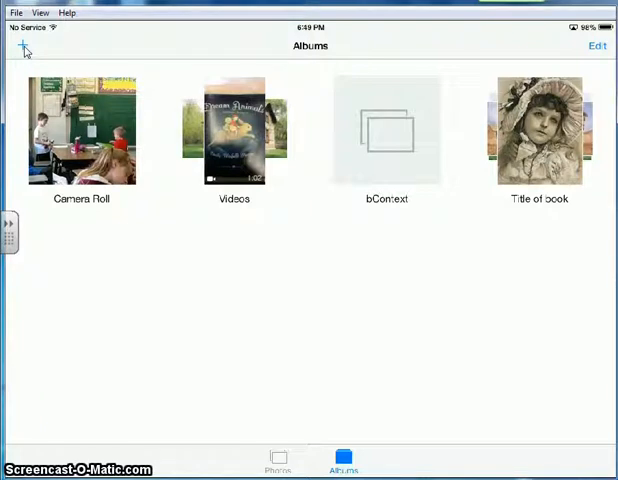
Step: Return to the Moments library of photos grouped by date and place
{"action": "left_click", "coordinate": [276, 456]}
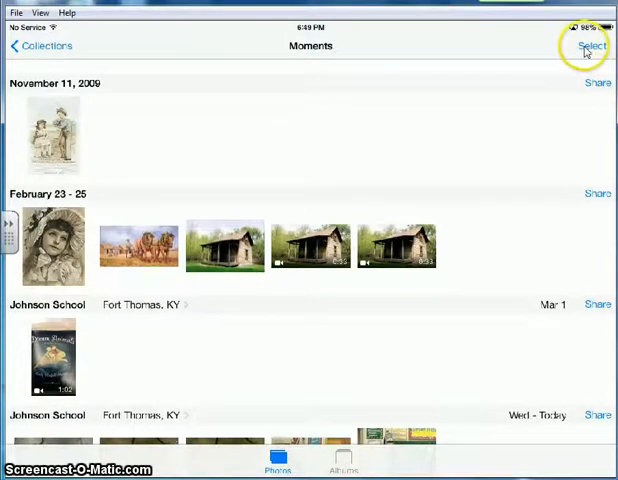
Step: Select five photos from Moments and bring up the Add To album list
{"action": "left_click", "coordinate": [590, 46]}
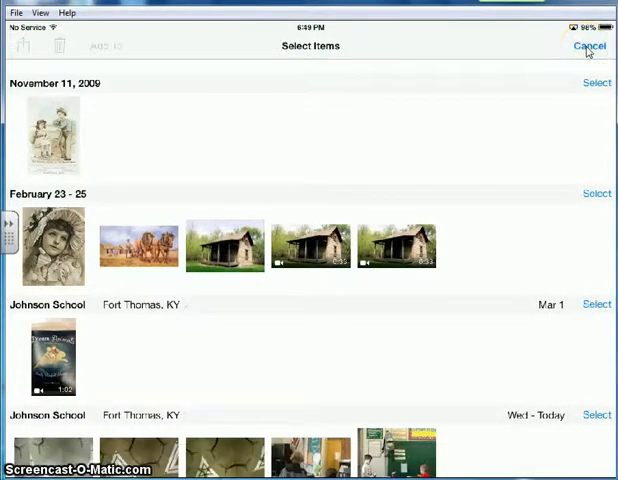
{"action": "scroll", "scroll_direction": "down", "scroll_amount": 3}
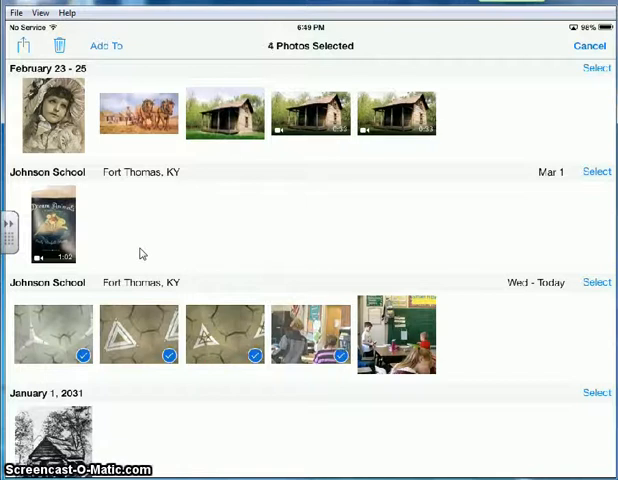
{"action": "left_click", "coordinate": [402, 336]}
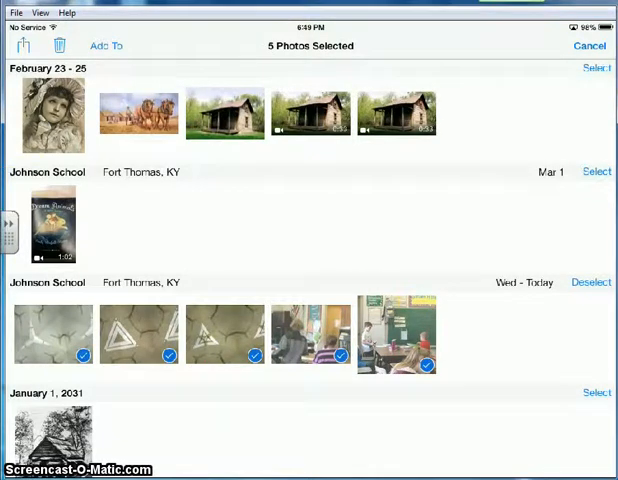
{"action": "left_click", "coordinate": [108, 44]}
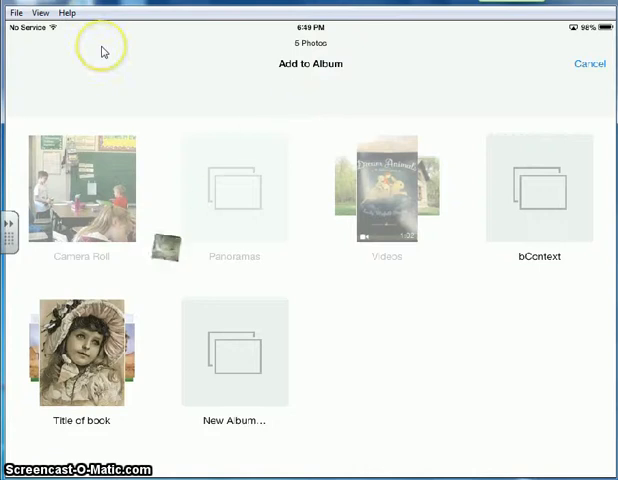
Step: Put the selected photos into 'Title of book' and view that album
{"action": "left_click", "coordinate": [588, 64]}
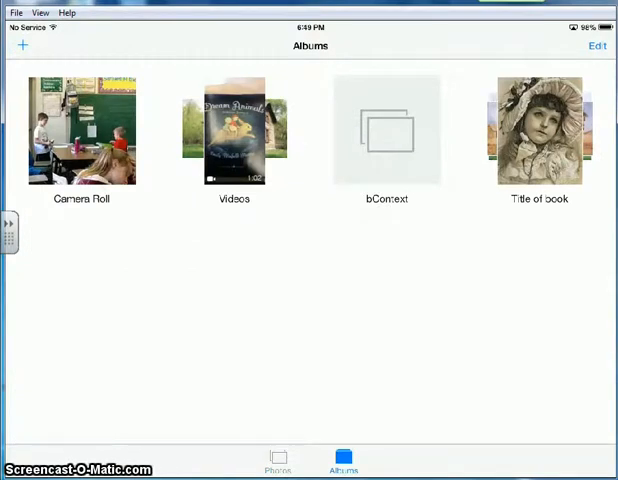
{"action": "left_click", "coordinate": [558, 160]}
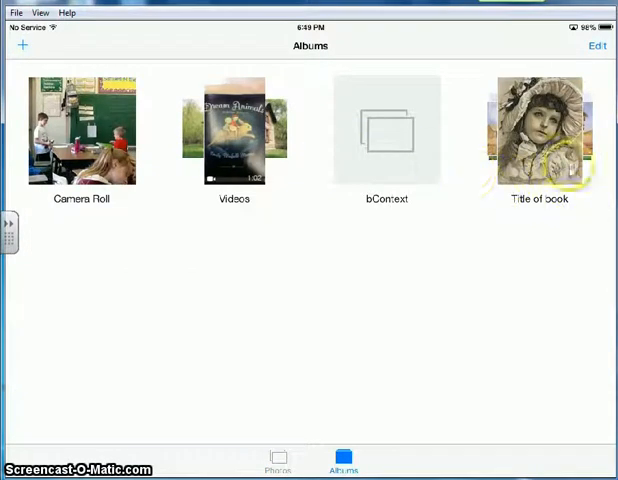